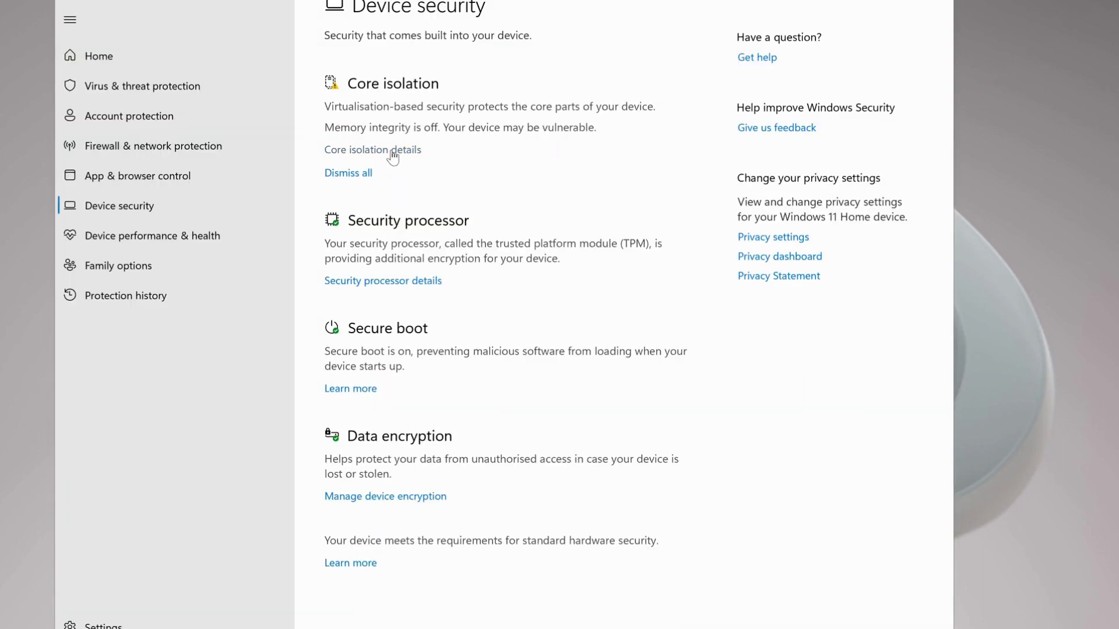
- View the Core isolation details from the Device security page
{"action": "left_click", "coordinate": [372, 150]}
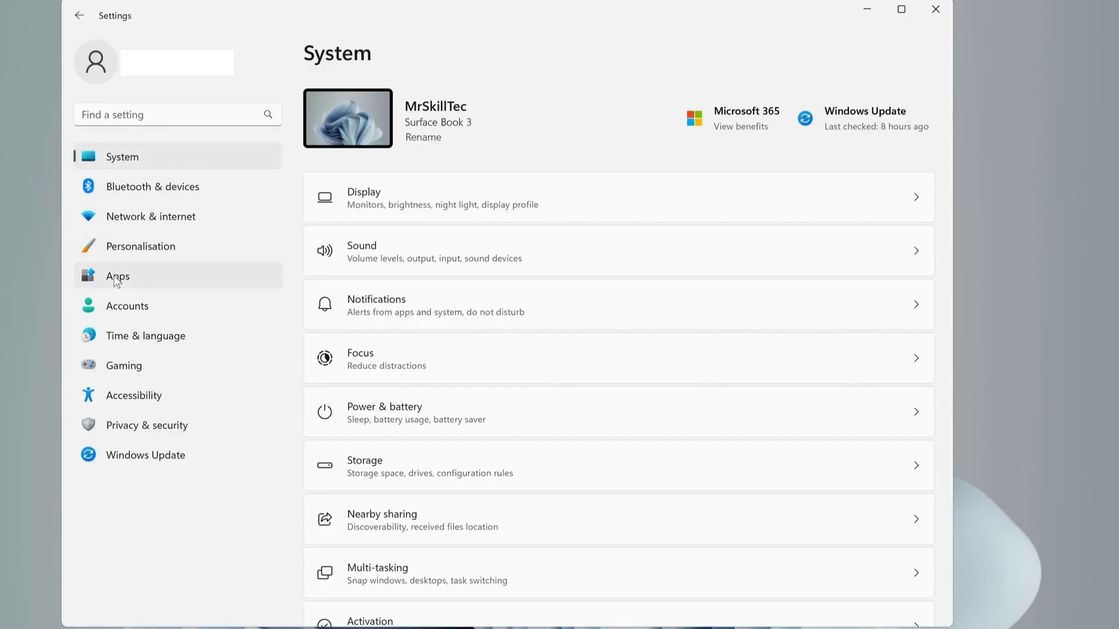
- Tick Virtual Machine Platform and Windows Hypervisor Platform in the More Windows features list
{"action": "left_click", "coordinate": [116, 276]}
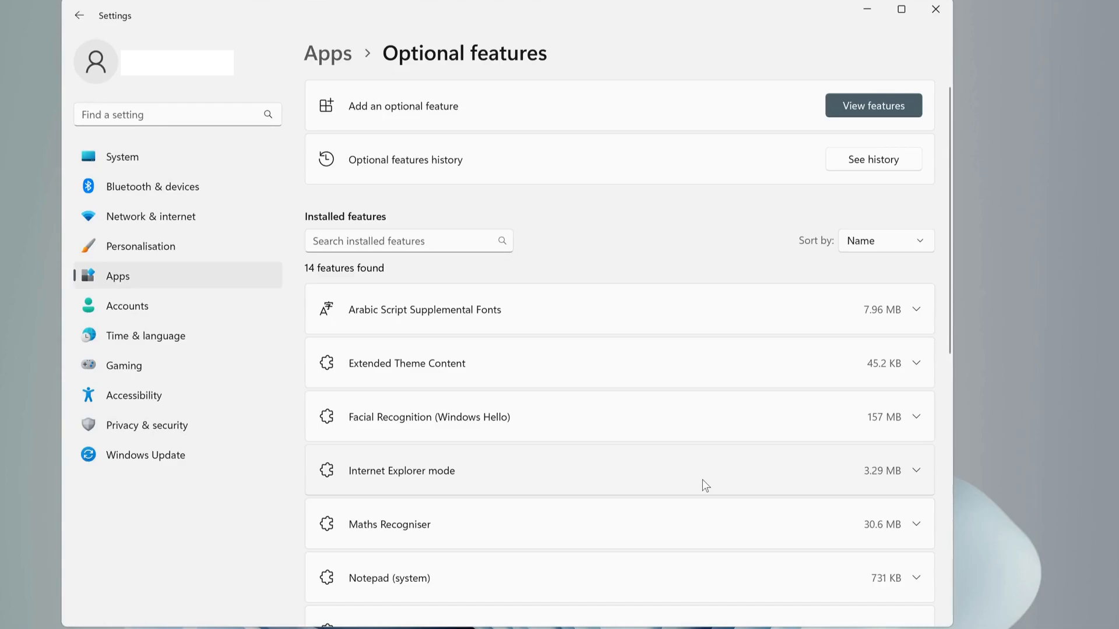
{"action": "scroll", "scroll_direction": "down", "scroll_amount": 3}
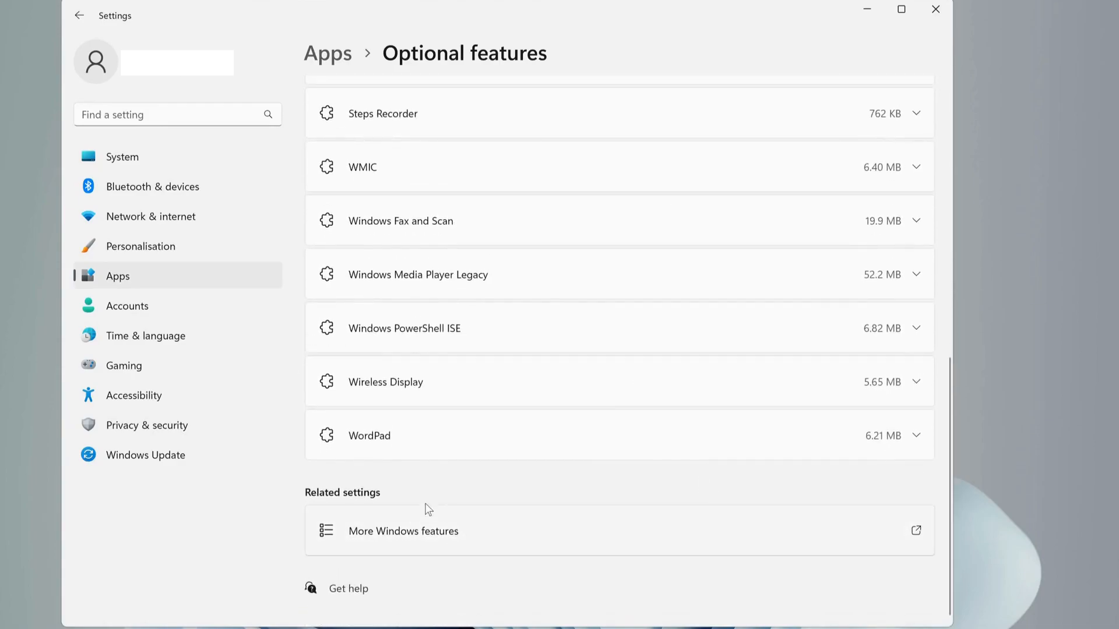
{"action": "mouse_move", "coordinate": [476, 532]}
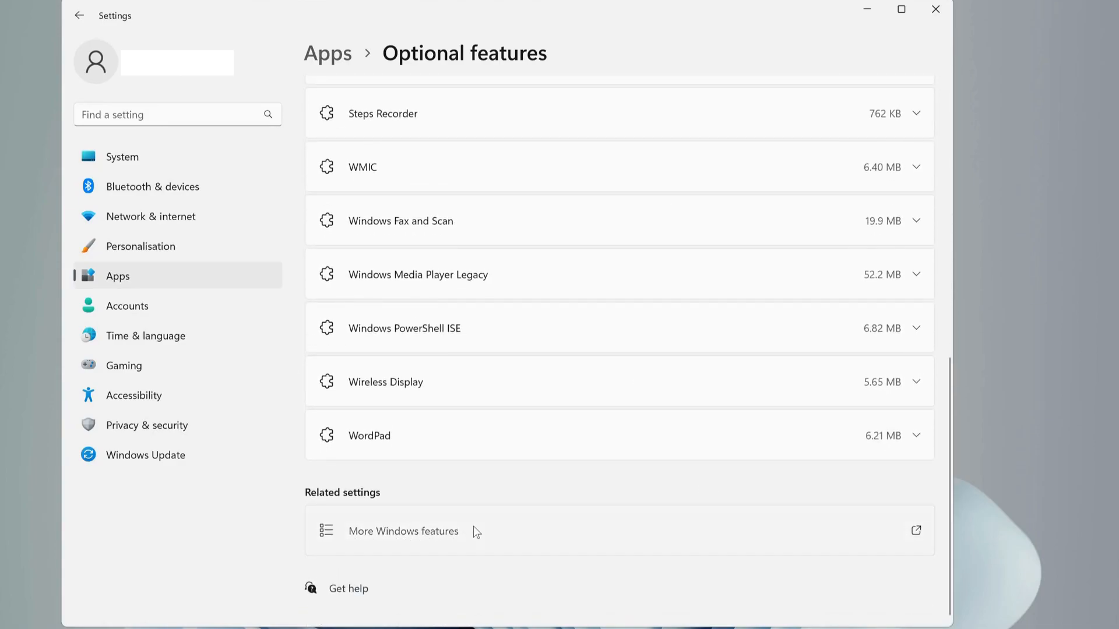
{"action": "left_click", "coordinate": [403, 532]}
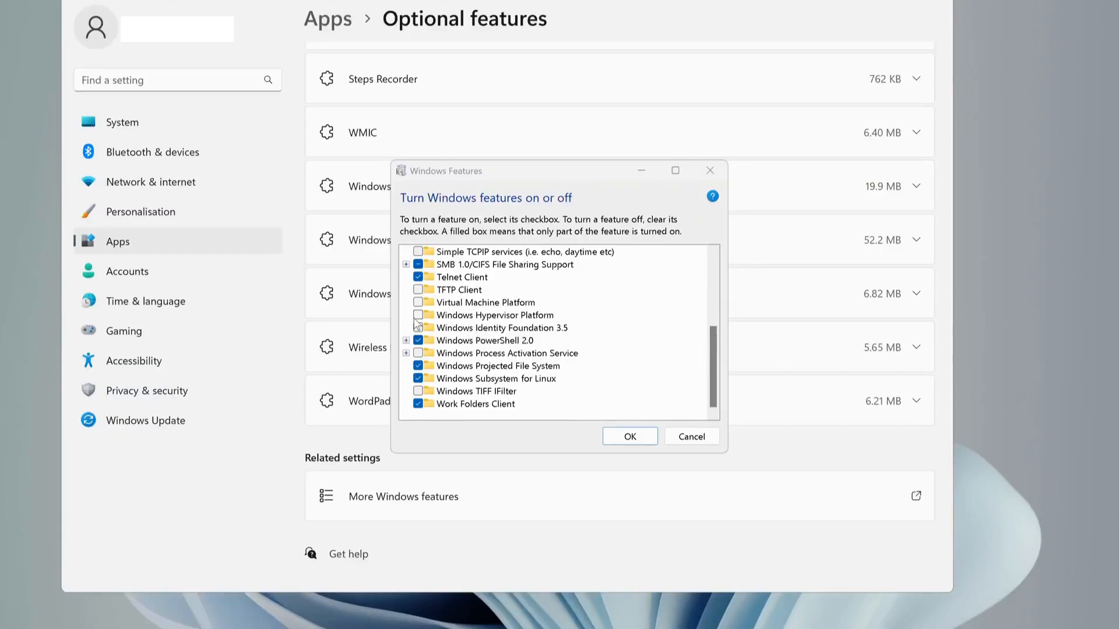
{"action": "left_click", "coordinate": [484, 302]}
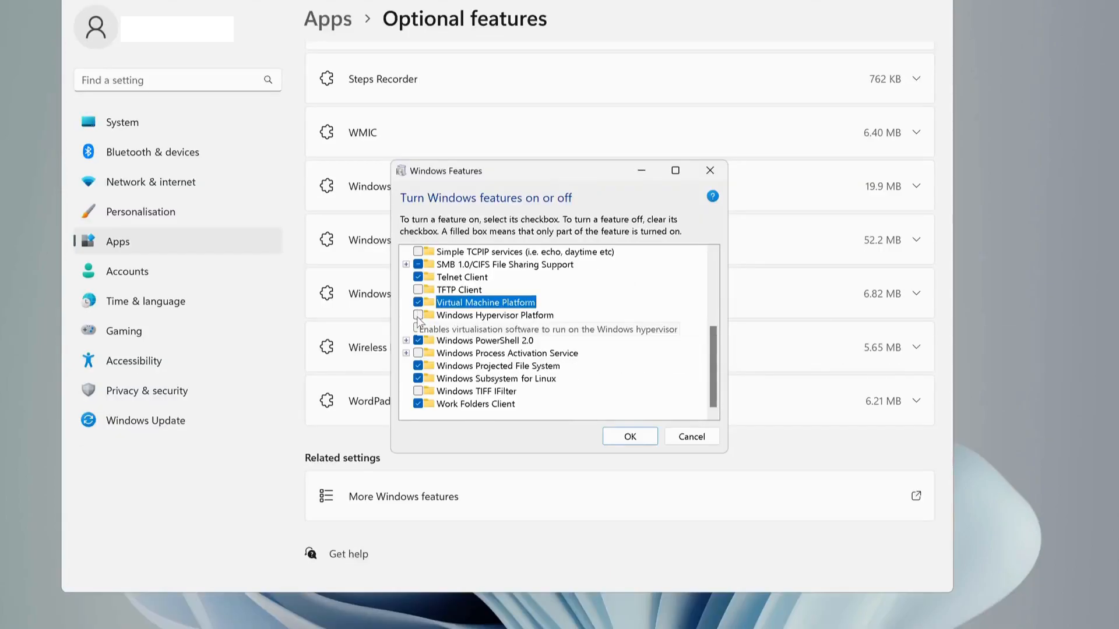
{"action": "left_click", "coordinate": [491, 314]}
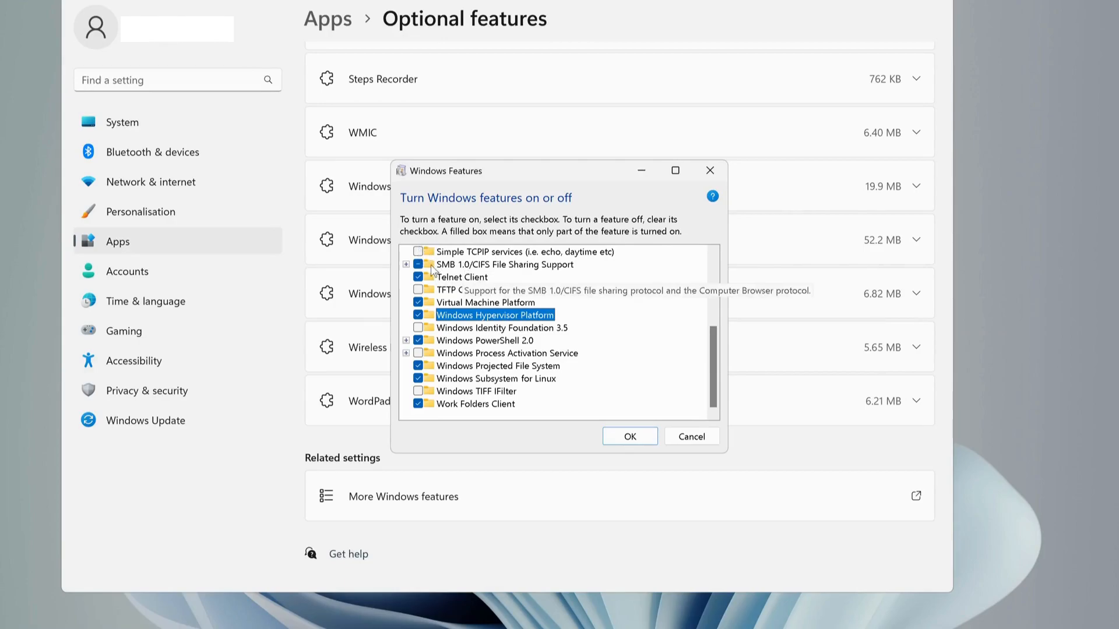
{"action": "mouse_move", "coordinate": [591, 355]}
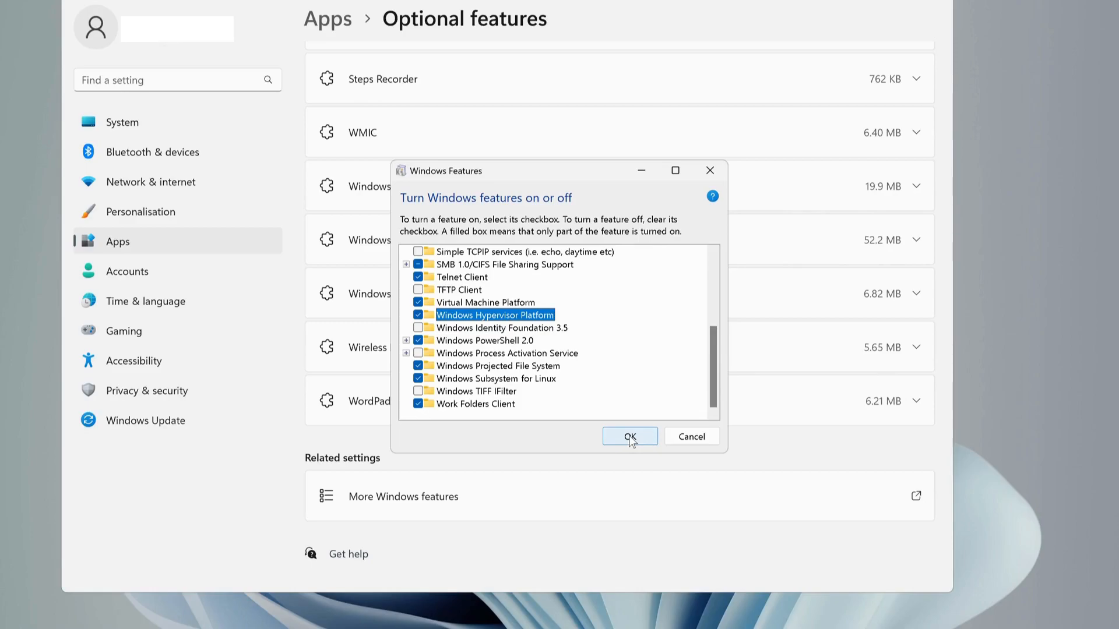
- Apply the feature changes with OK and restart the PC now
{"action": "left_click", "coordinate": [628, 436]}
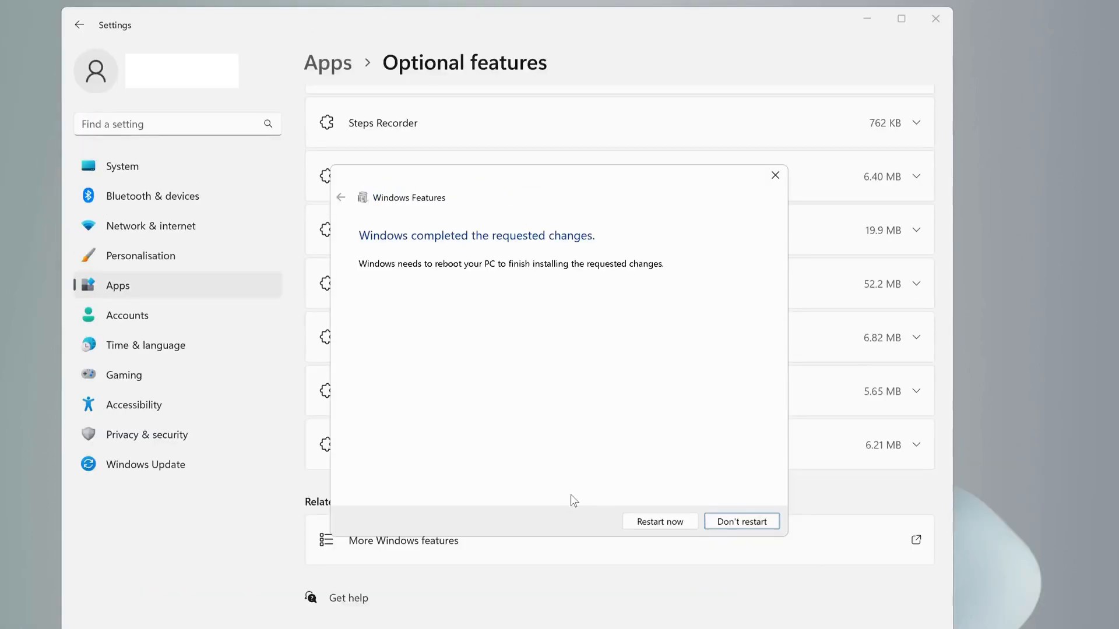
{"action": "mouse_move", "coordinate": [658, 521]}
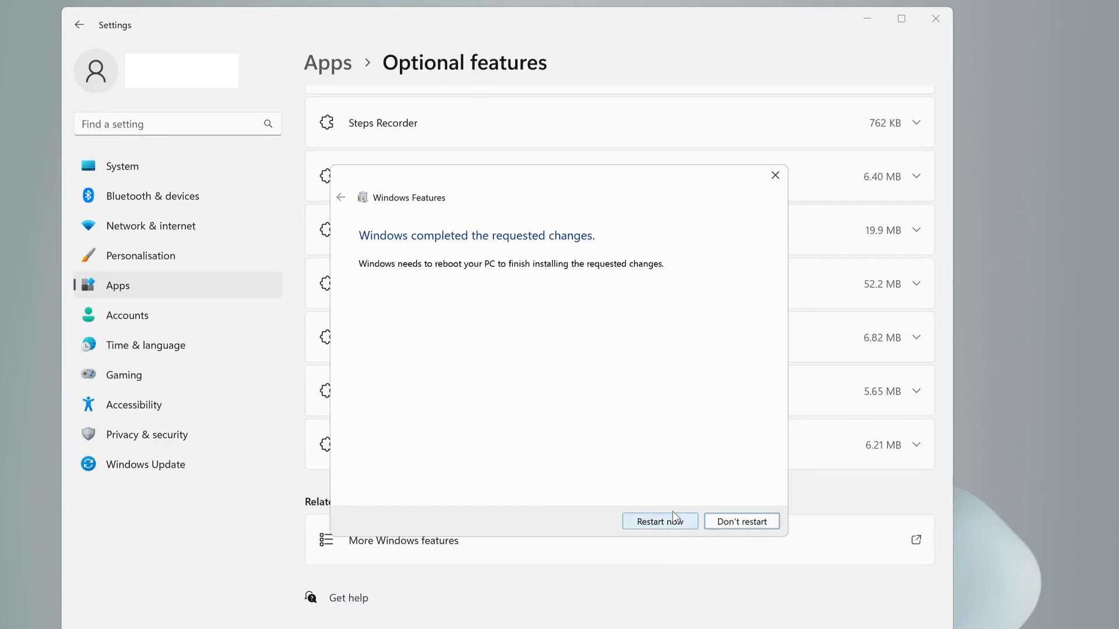
{"action": "left_click", "coordinate": [660, 521]}
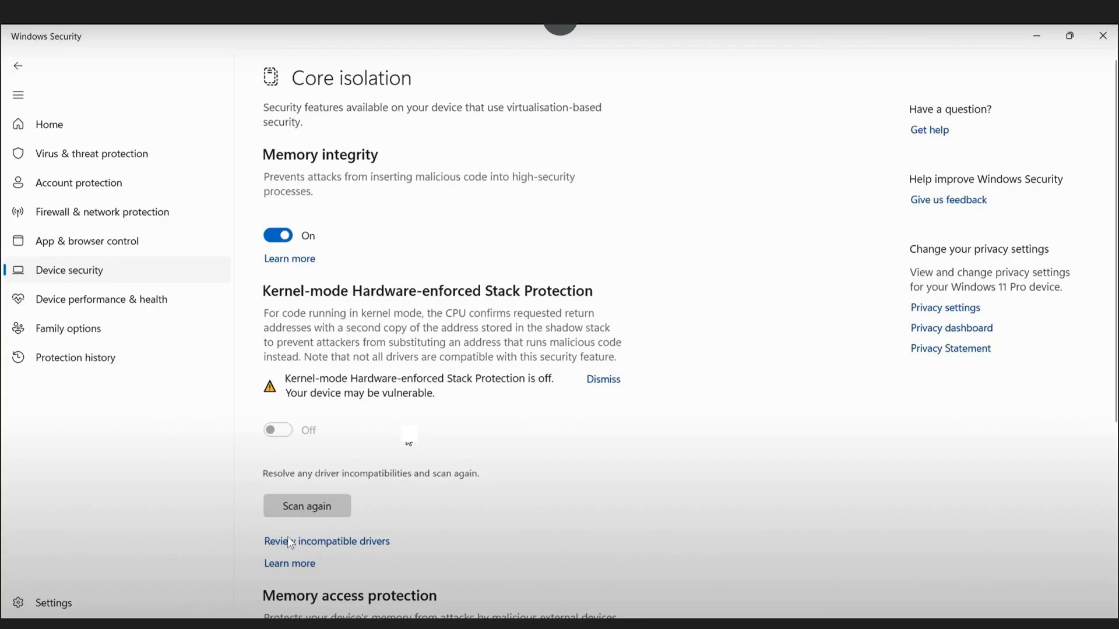
{"action": "mouse_move", "coordinate": [379, 553]}
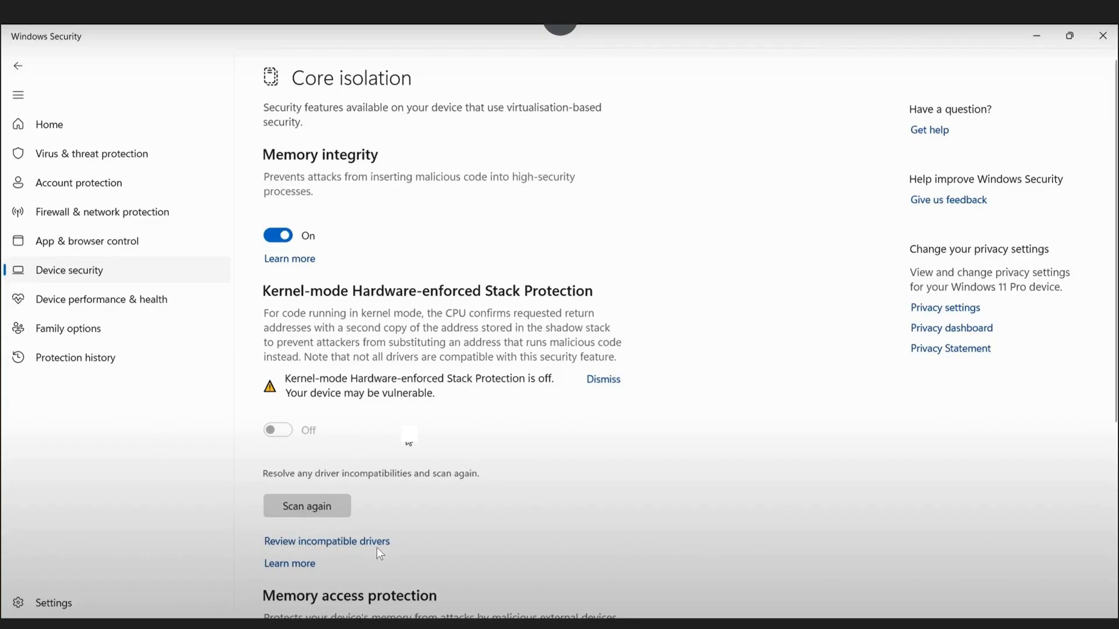
- Review the incompatible drivers blocking Kernel-mode Hardware-enforced Stack Protection
{"action": "left_click", "coordinate": [326, 540]}
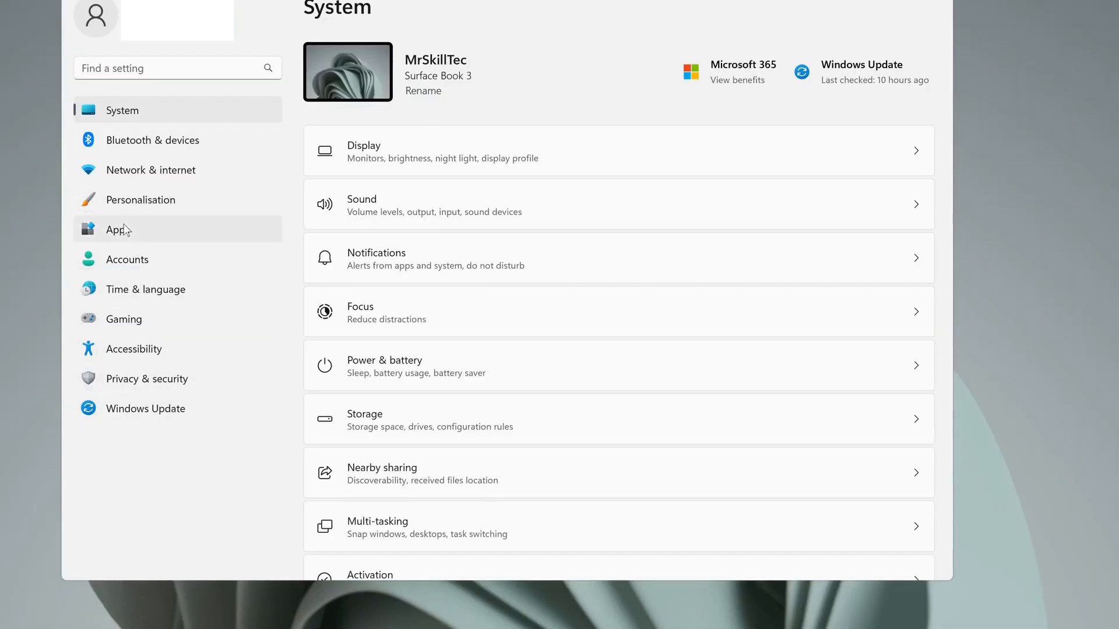
- Filter Installed apps by 'riot' and uninstall Riot Vanguard from its options menu
{"action": "left_click", "coordinate": [118, 229]}
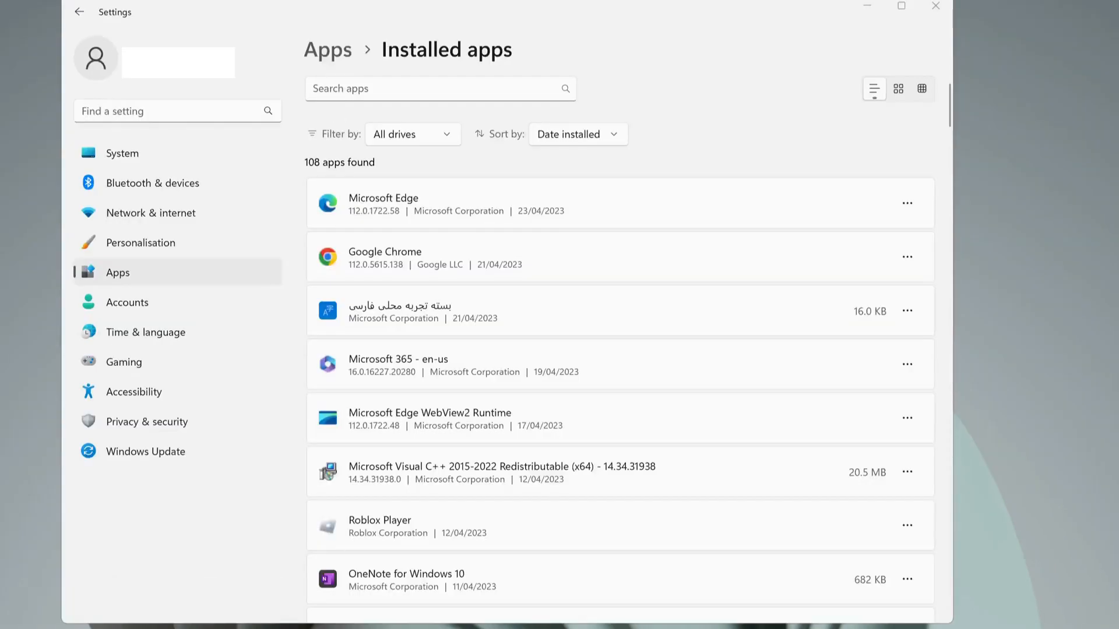
{"action": "type", "text": "riot"}
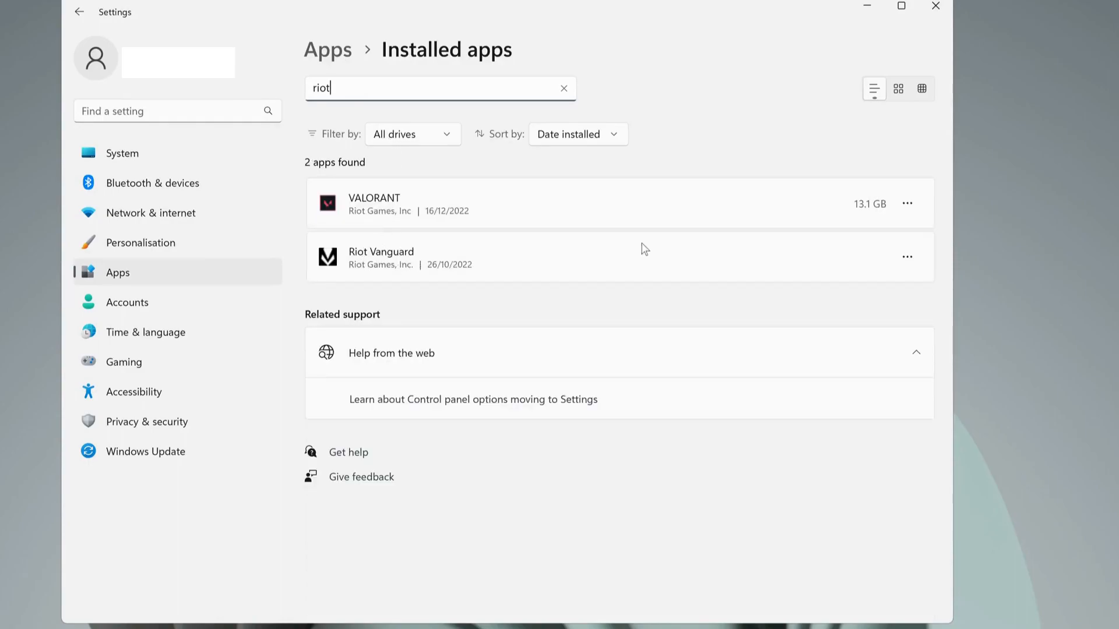
{"action": "left_click", "coordinate": [907, 257]}
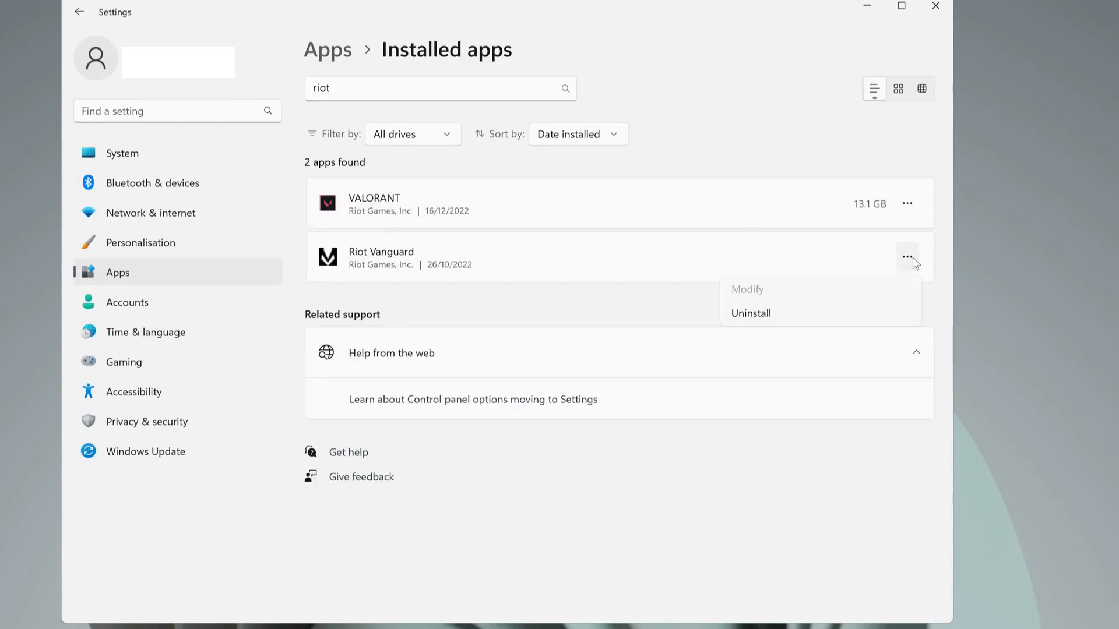
{"action": "mouse_move", "coordinate": [767, 314]}
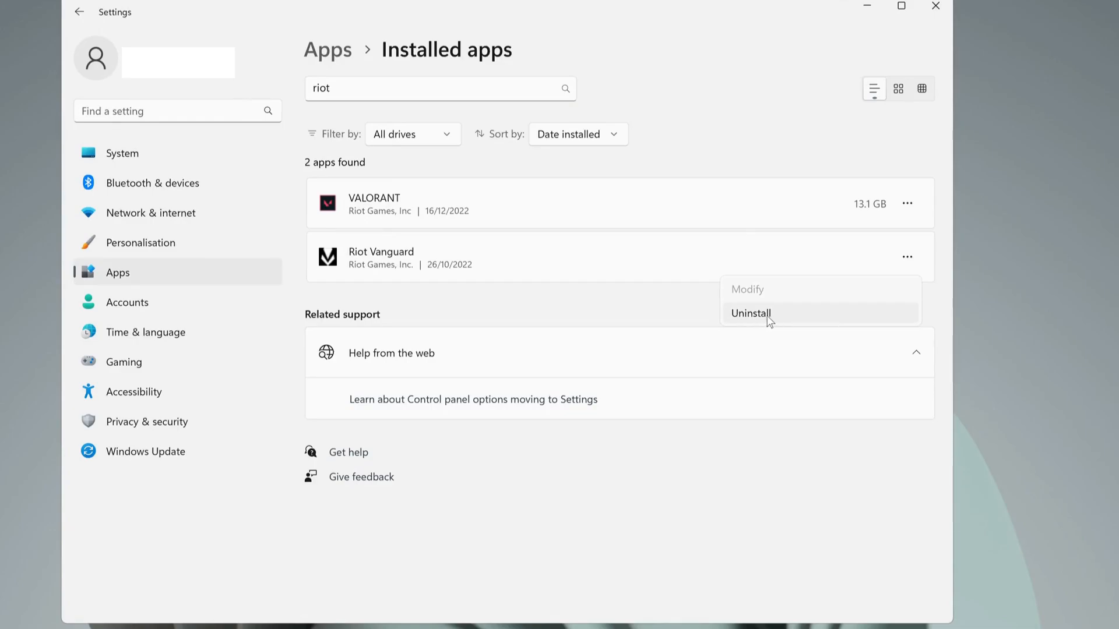
{"action": "left_click", "coordinate": [751, 314]}
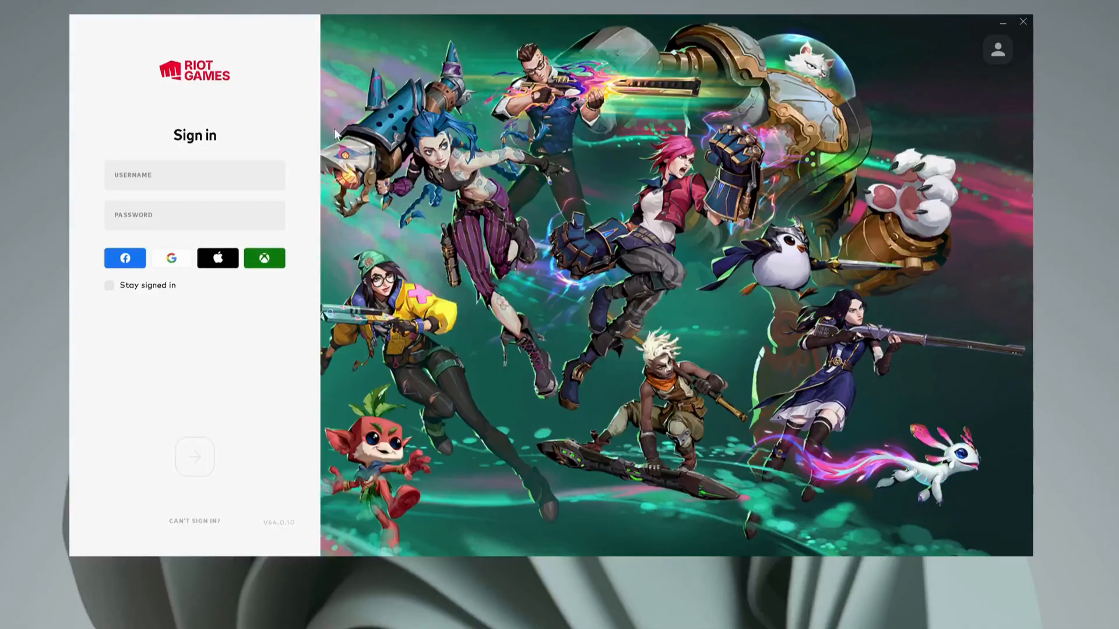
{"action": "mouse_move", "coordinate": [514, 188]}
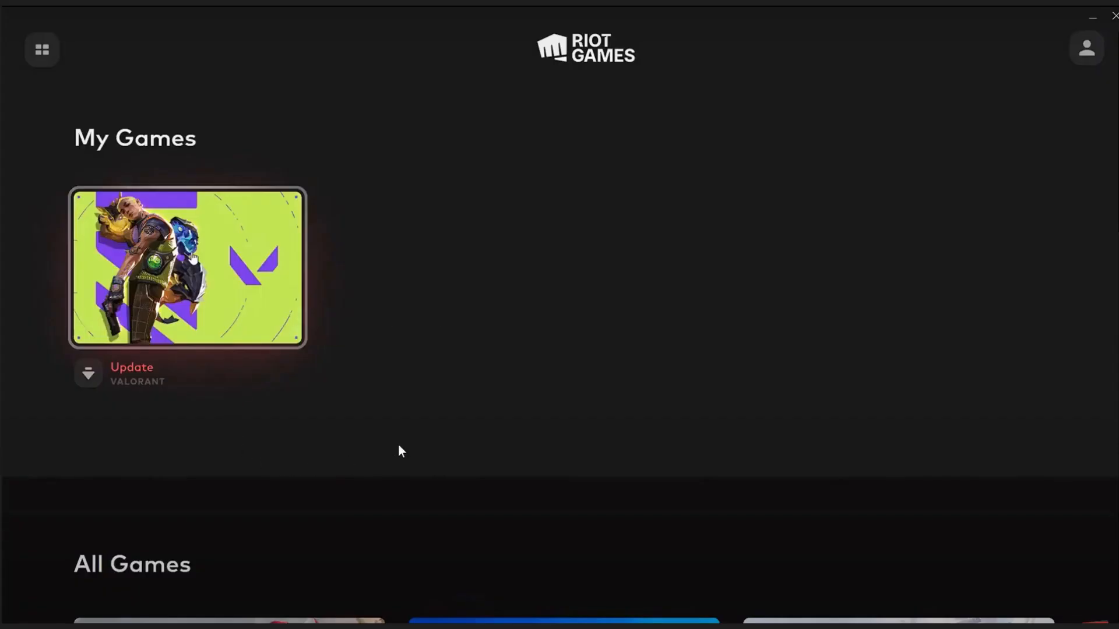
{"action": "mouse_move", "coordinate": [216, 405]}
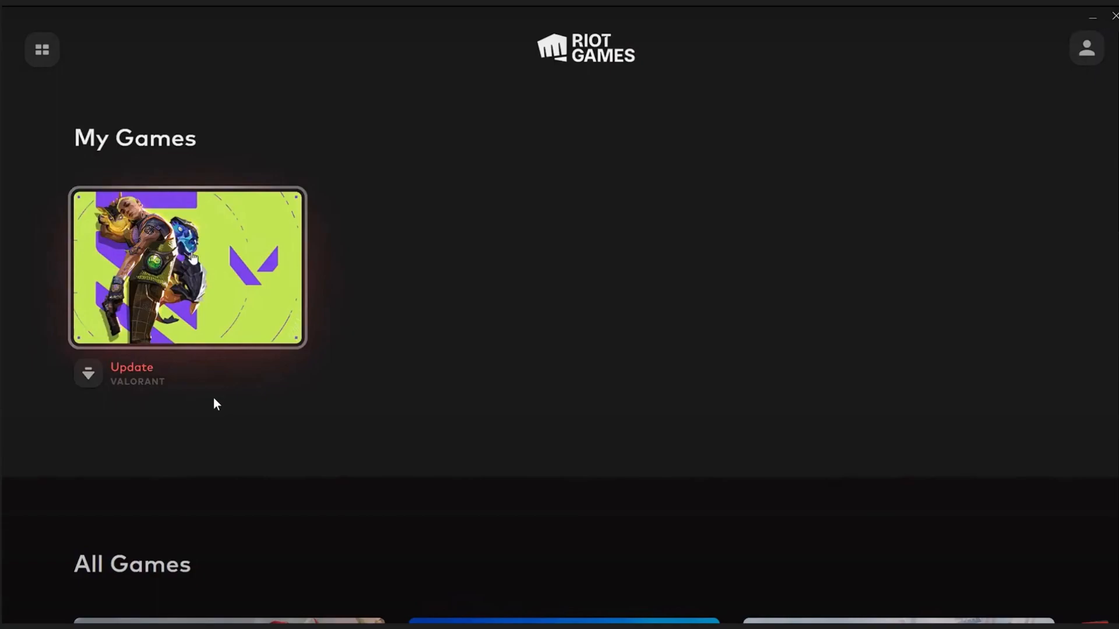
{"action": "mouse_move", "coordinate": [423, 622]}
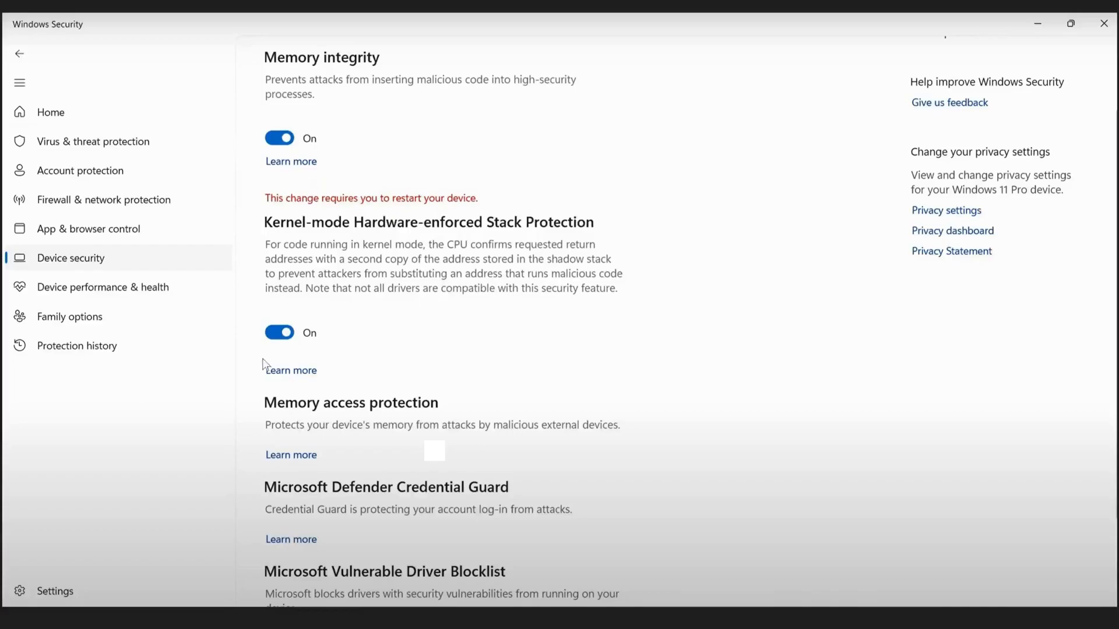
{"action": "mouse_move", "coordinate": [303, 293]}
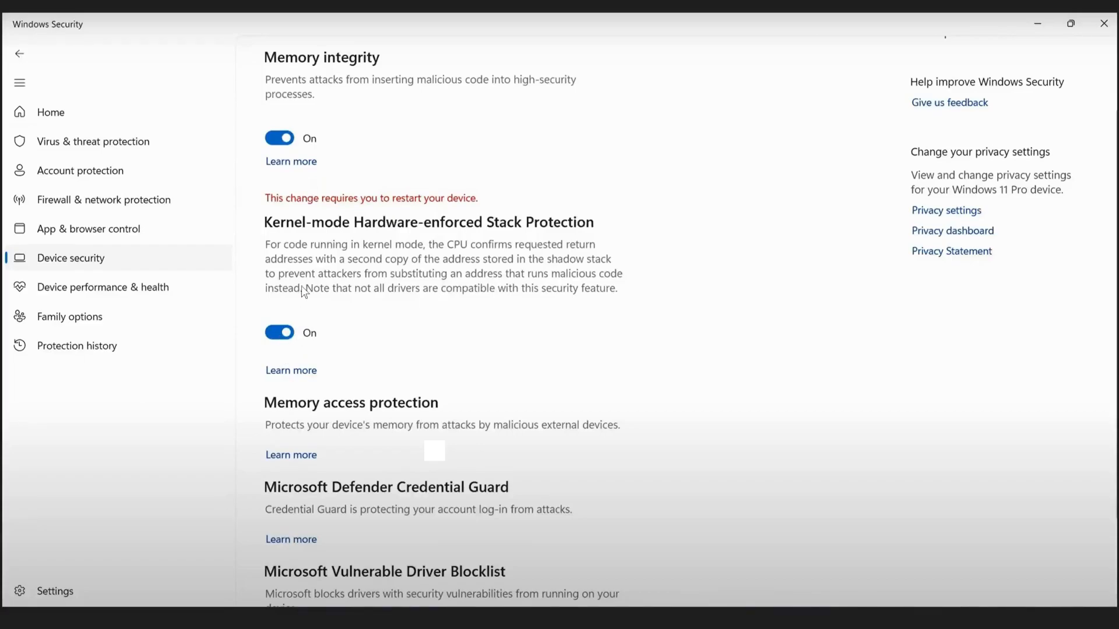
{"action": "mouse_move", "coordinate": [367, 211]}
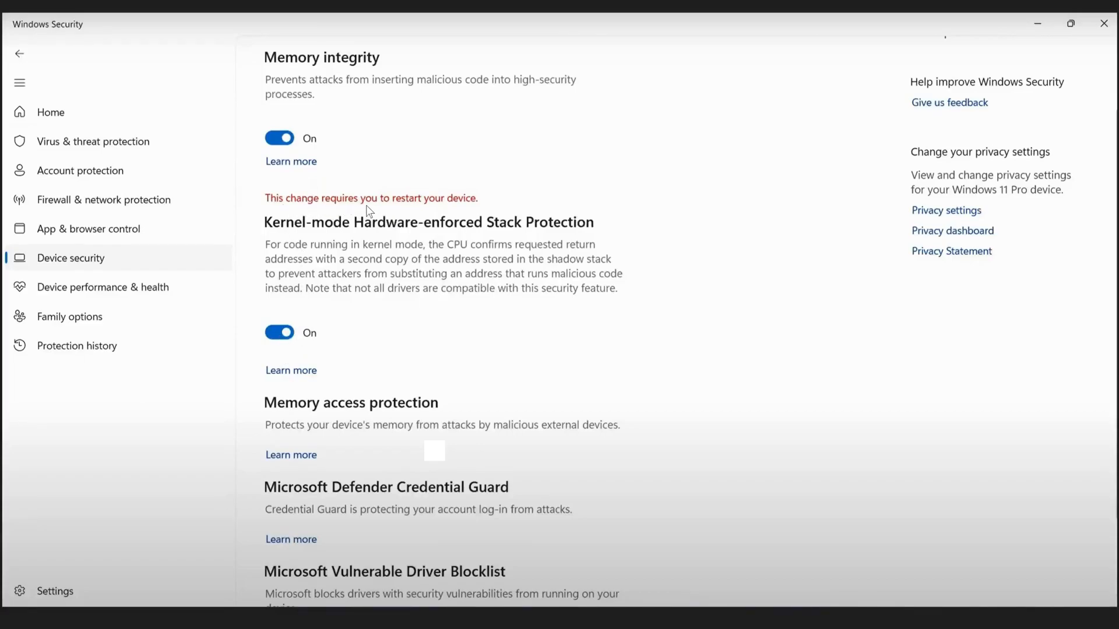
{"action": "mouse_move", "coordinate": [495, 207]}
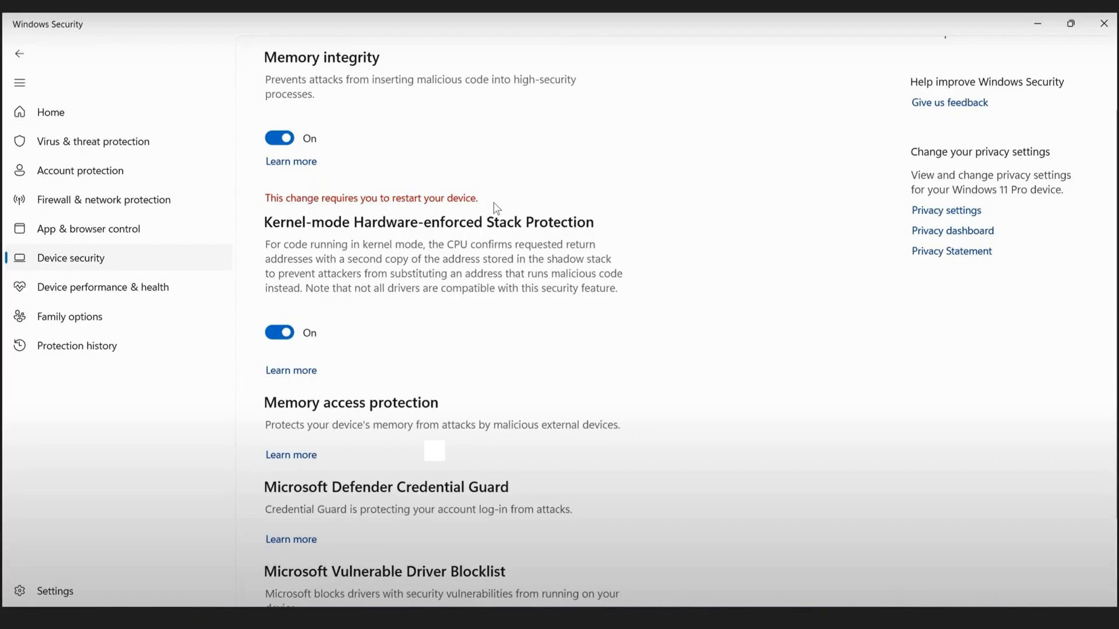